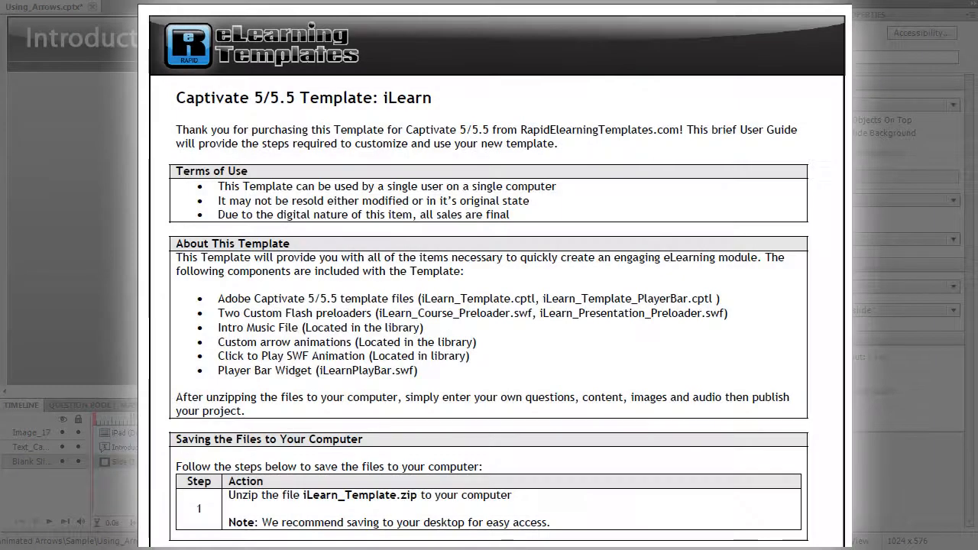
Expand the Library's Media folder to list the iLearn arrow SWF animations.
double_click(347, 341)
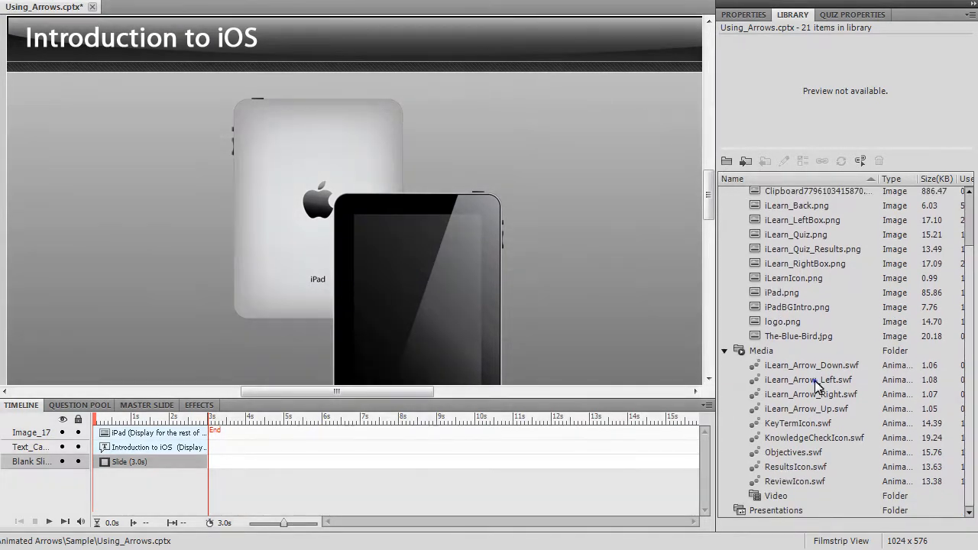
Select iLearn_Arrow_Left.swf in the Media folder to preview the arrow.
left_click(808, 380)
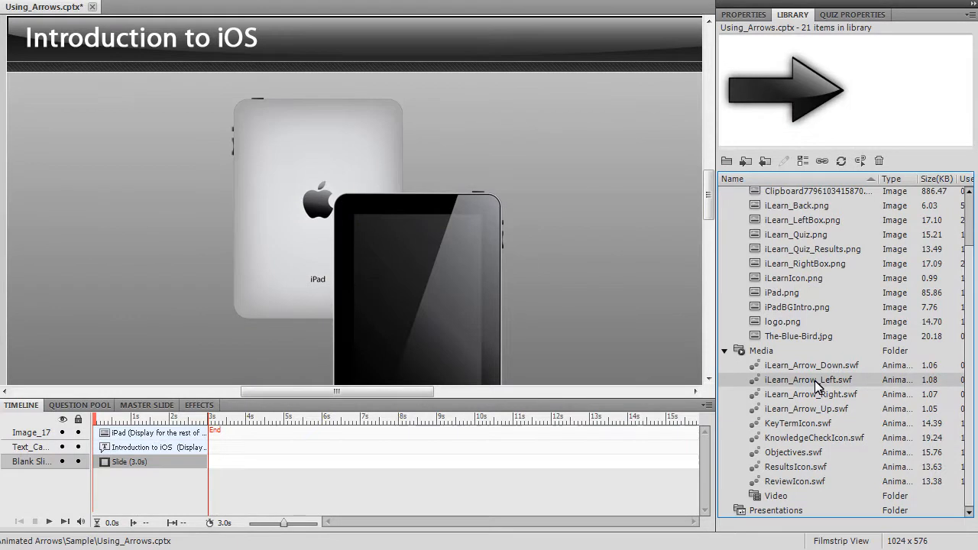
mouse_move(775, 380)
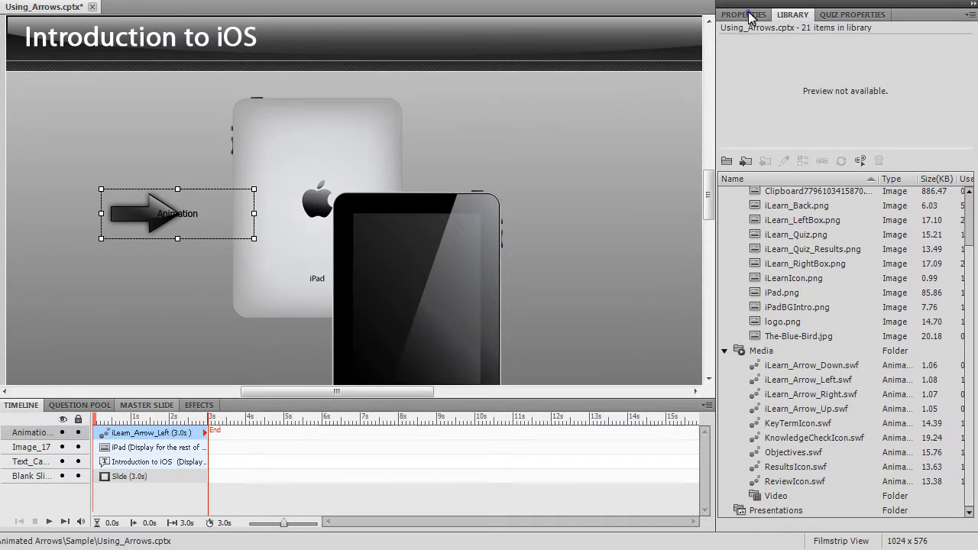
Set the placed arrow animation's Timing to Display For 'rest of slide'.
left_click(744, 14)
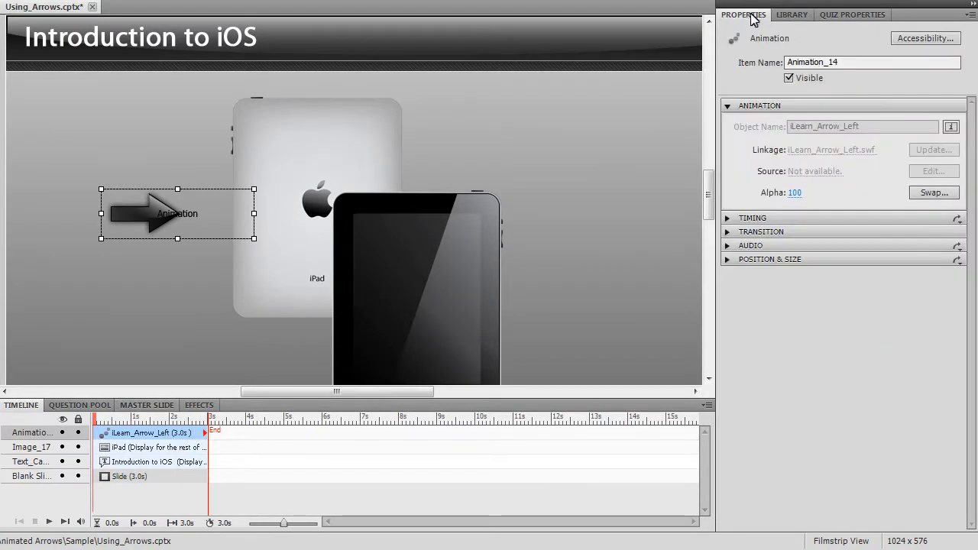
left_click(761, 232)
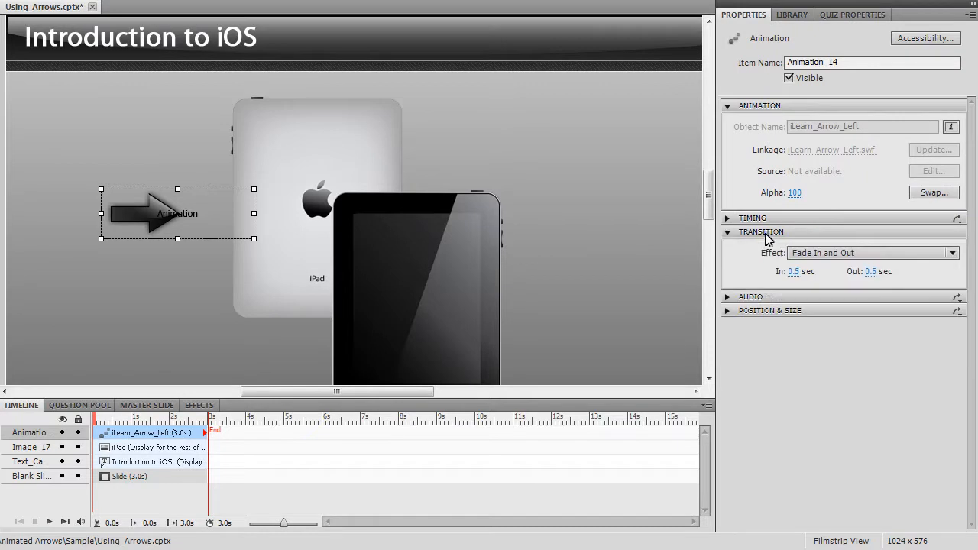
mouse_move(769, 238)
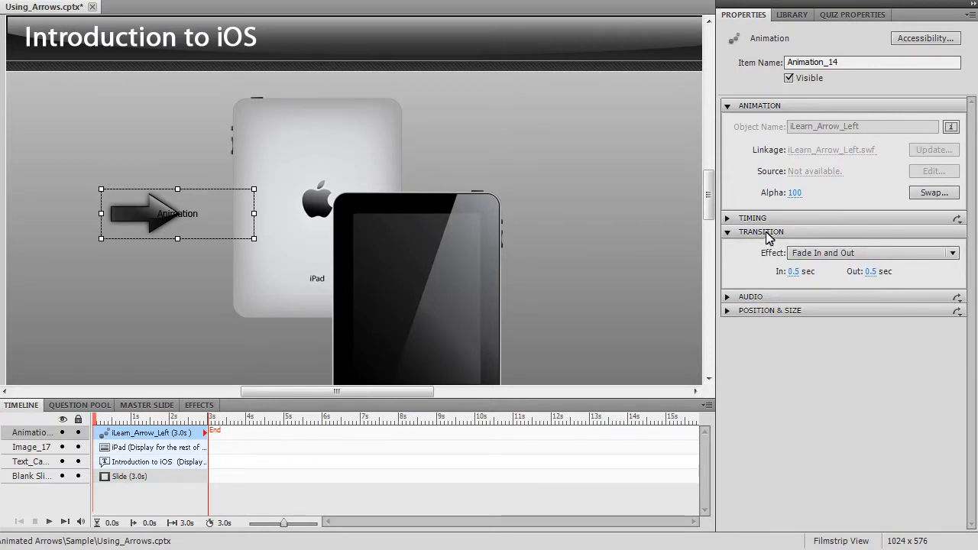
left_click(753, 218)
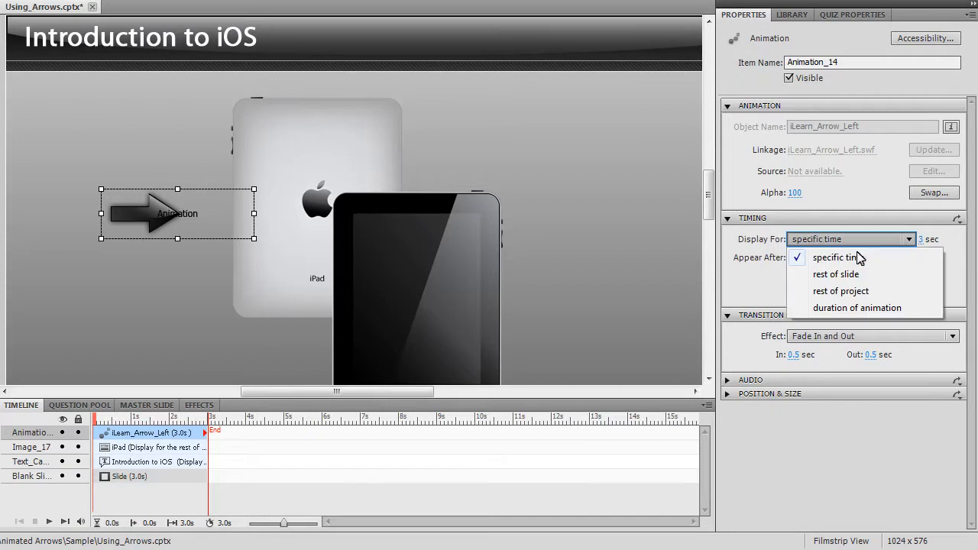
left_click(836, 273)
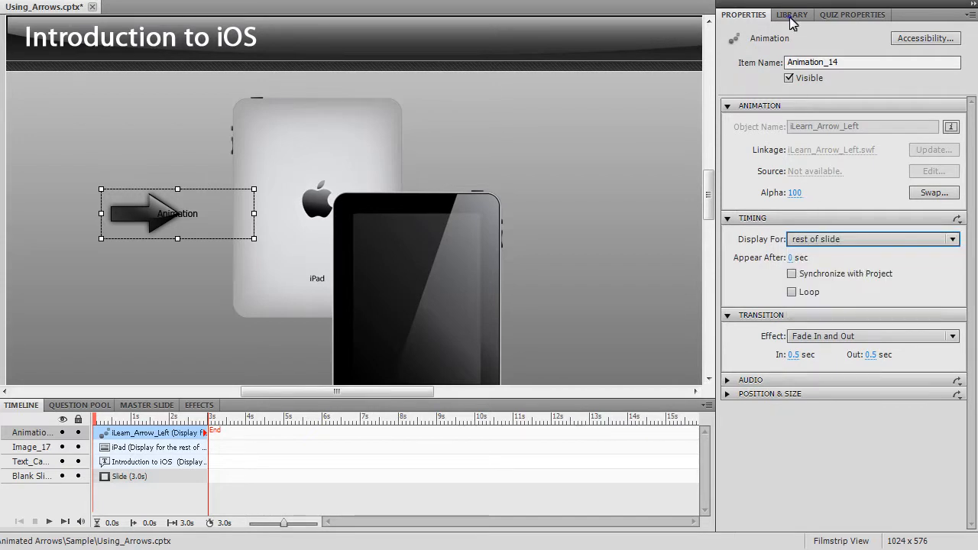
Return to the Library and preview iLearn_Arrow_Right.swf from the Media folder.
left_click(793, 14)
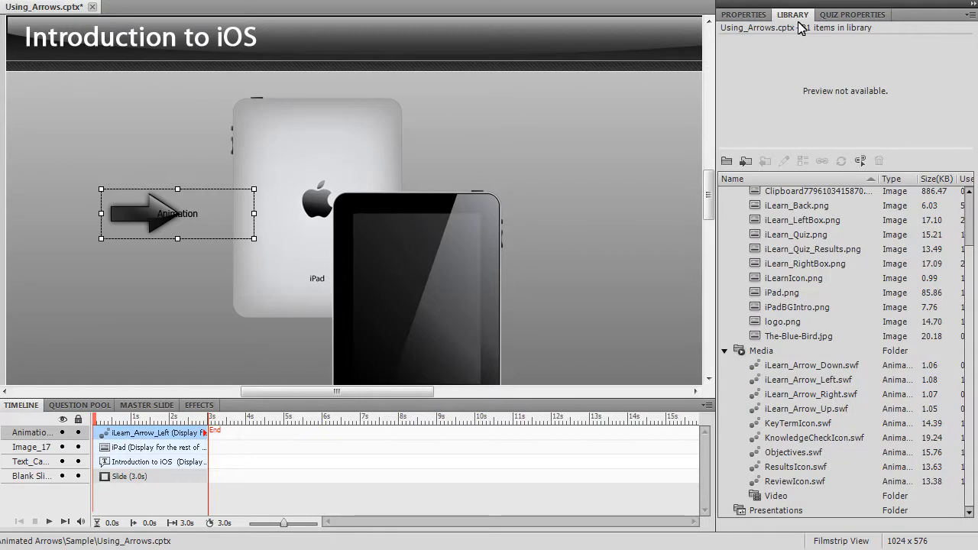
mouse_move(824, 117)
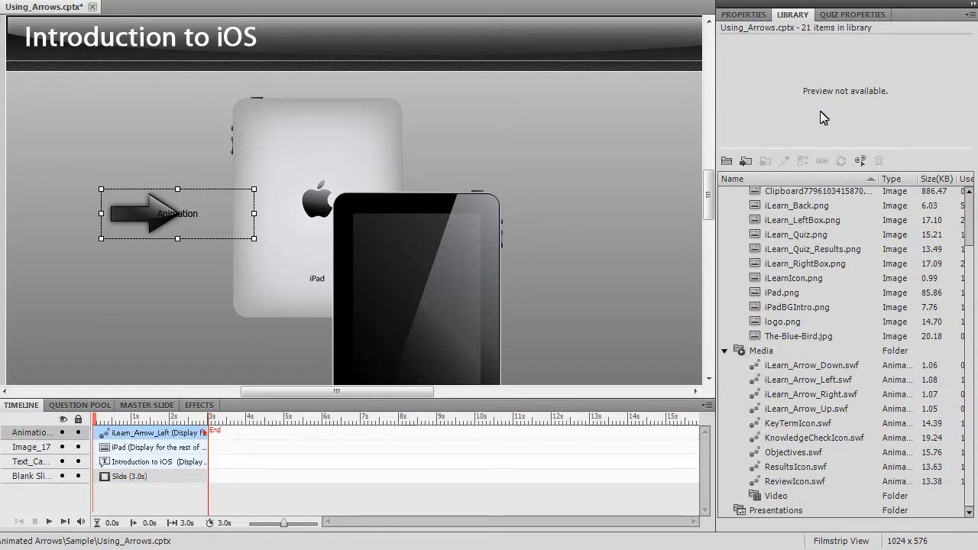
mouse_move(833, 319)
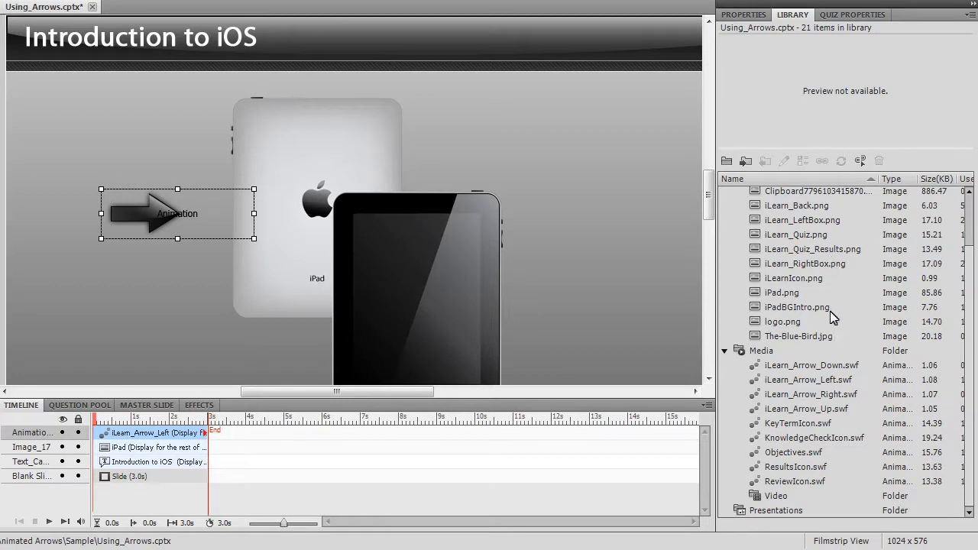
left_click(810, 394)
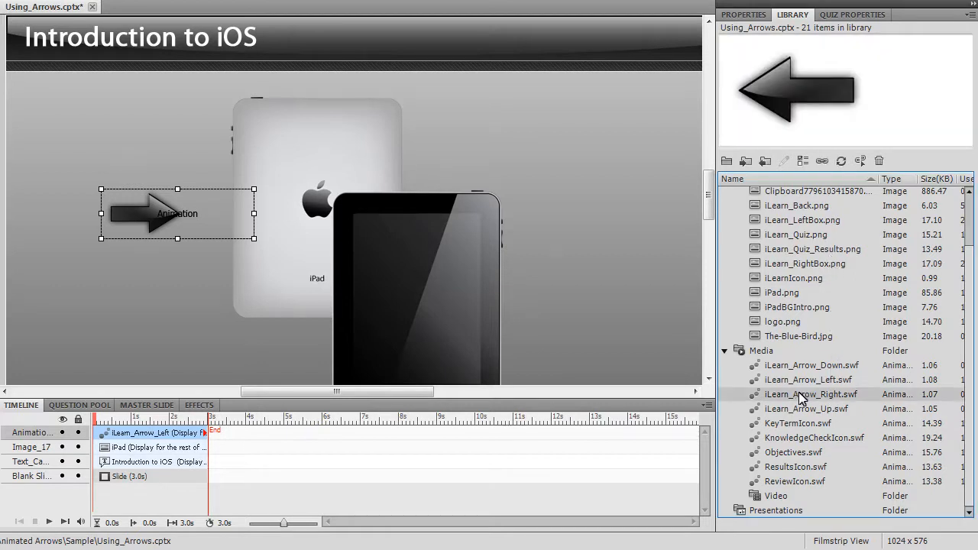